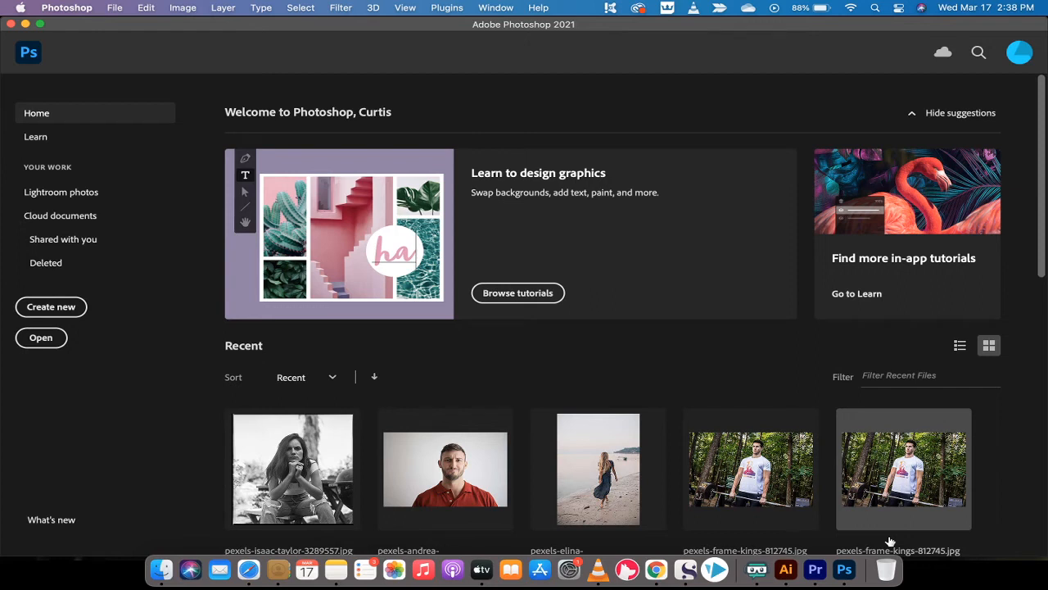
mouse_move(573, 54)
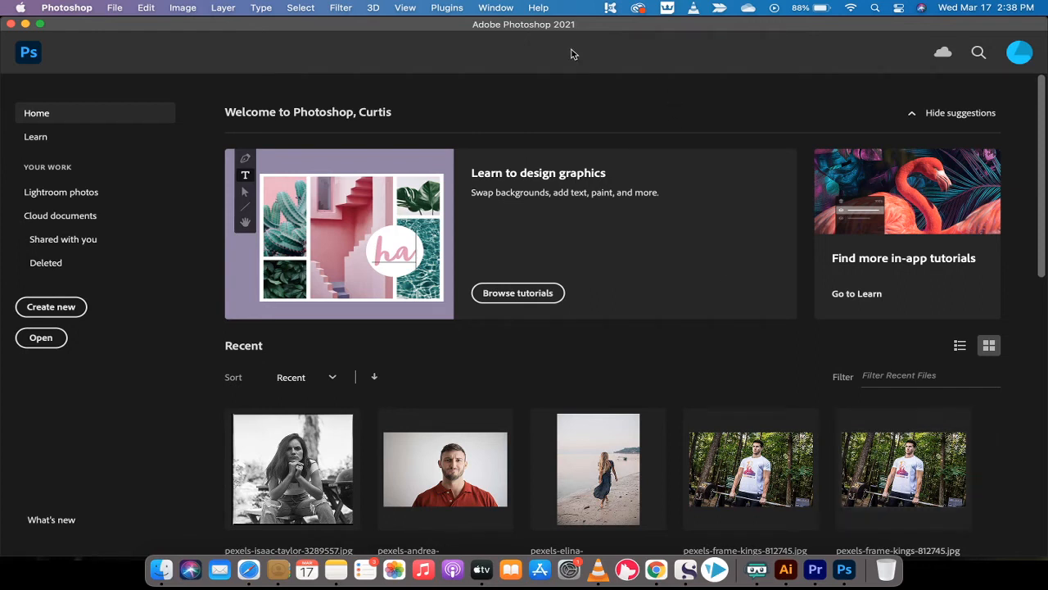
mouse_move(479, 187)
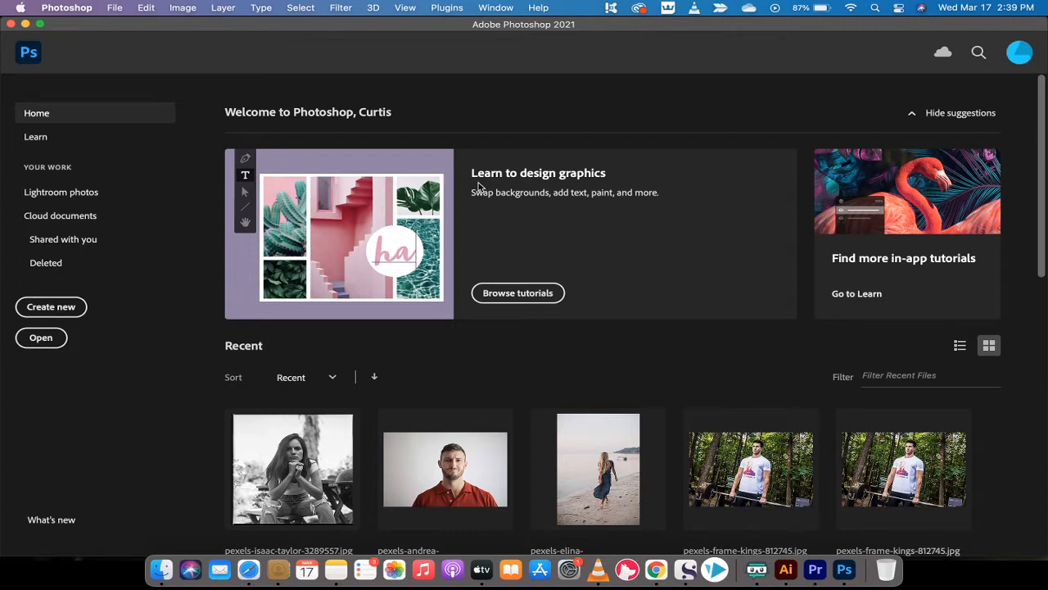
mouse_move(469, 139)
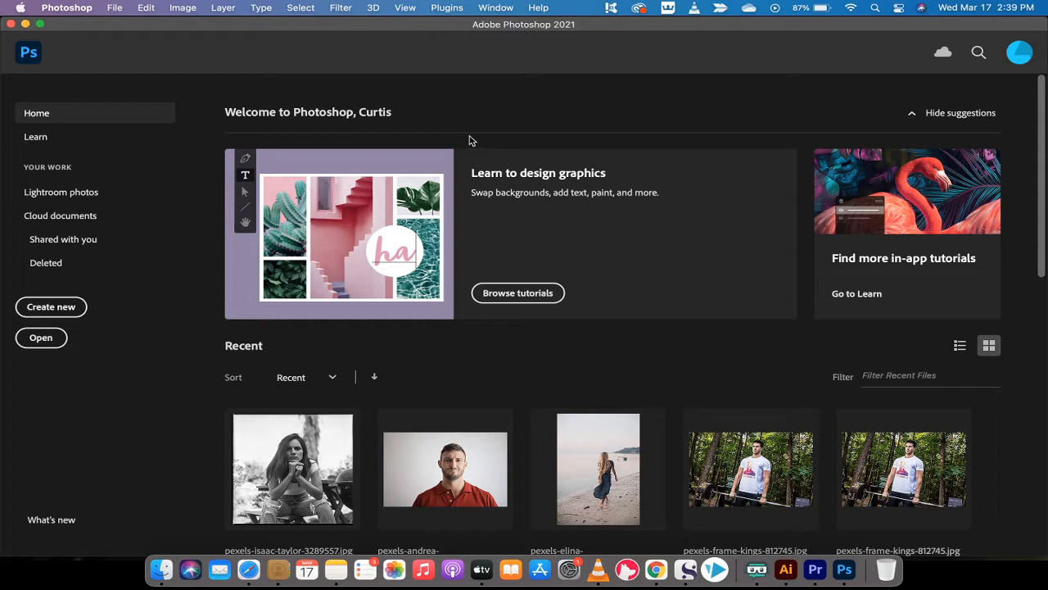
mouse_move(317, 265)
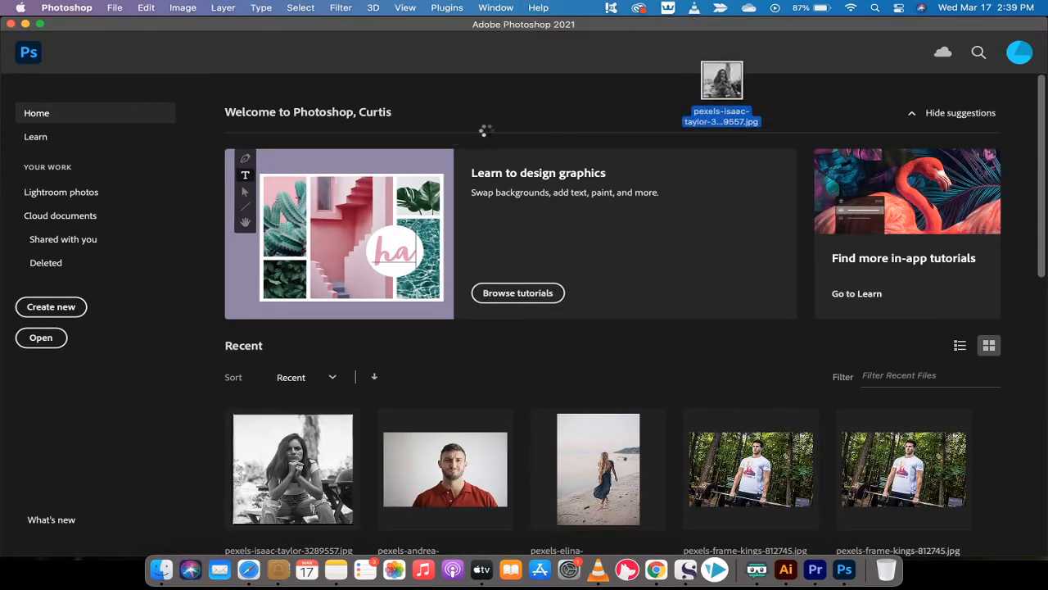
- Open the black-and-white portrait JPEG in Photoshop via Camera Raw
double_click(291, 469)
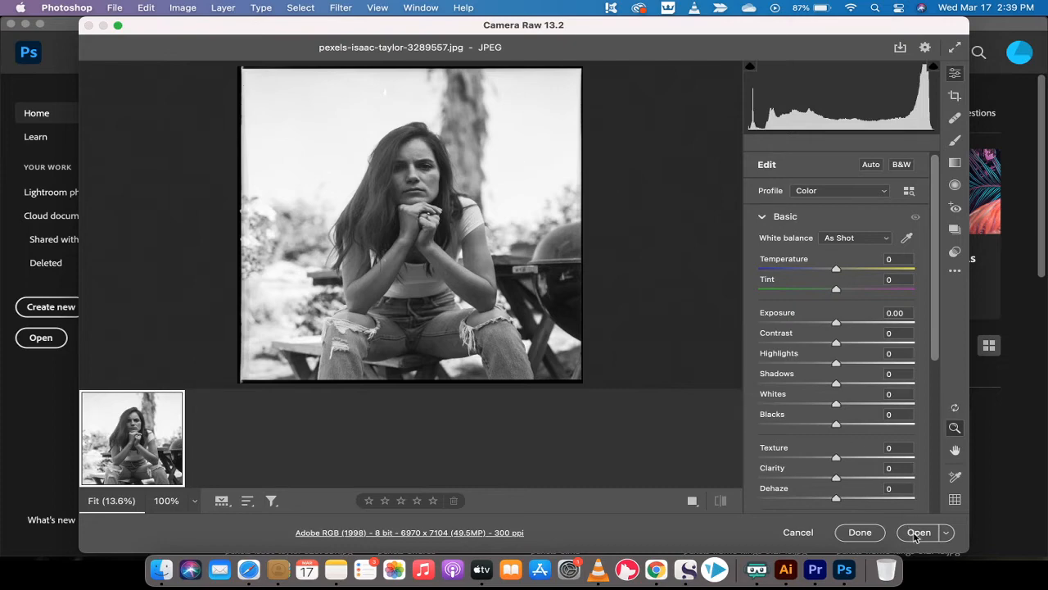
mouse_move(918, 531)
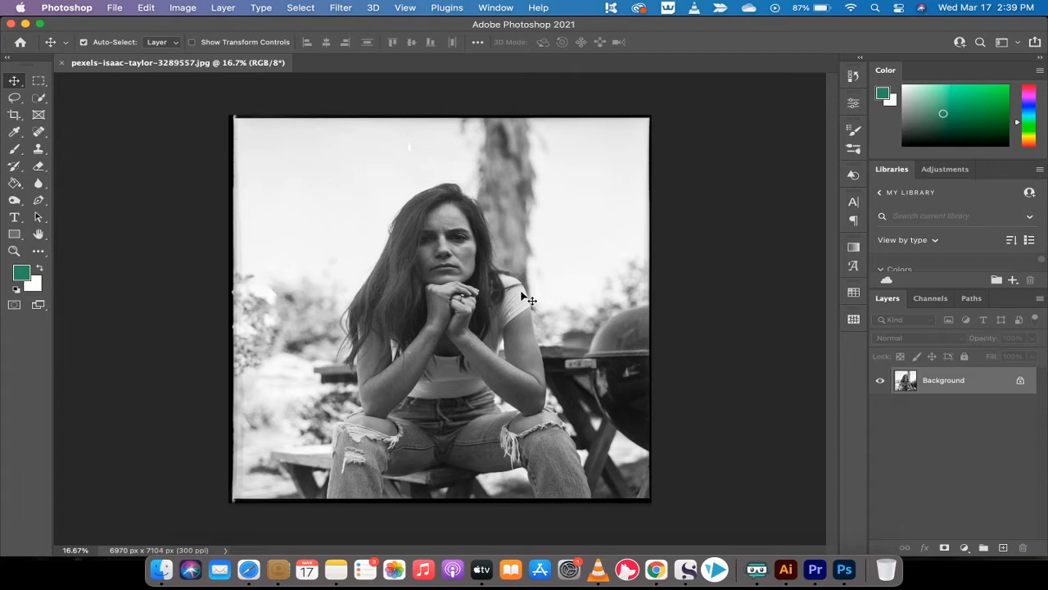
mouse_move(489, 267)
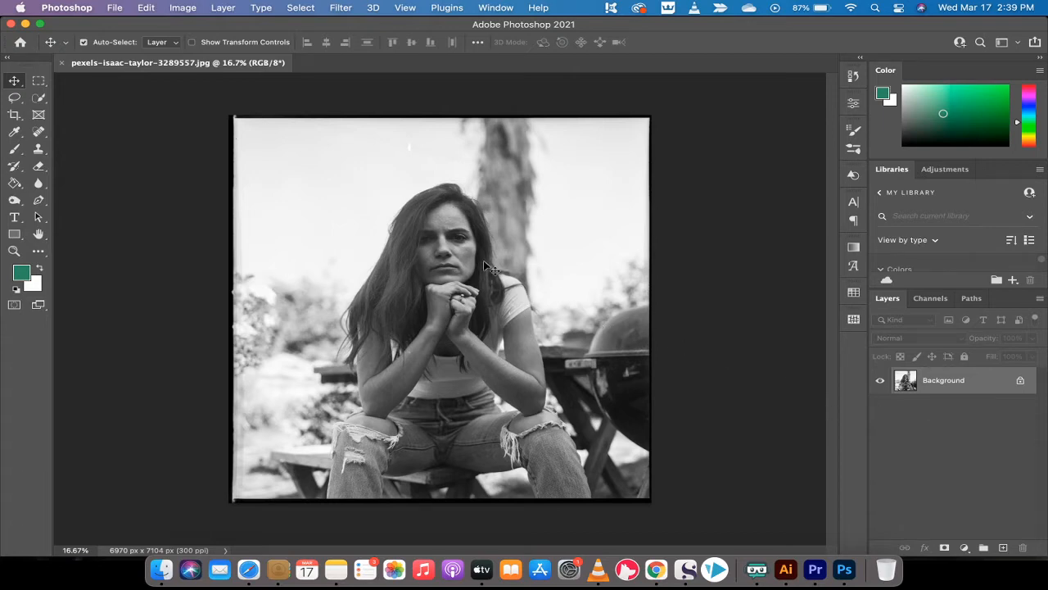
mouse_move(655, 569)
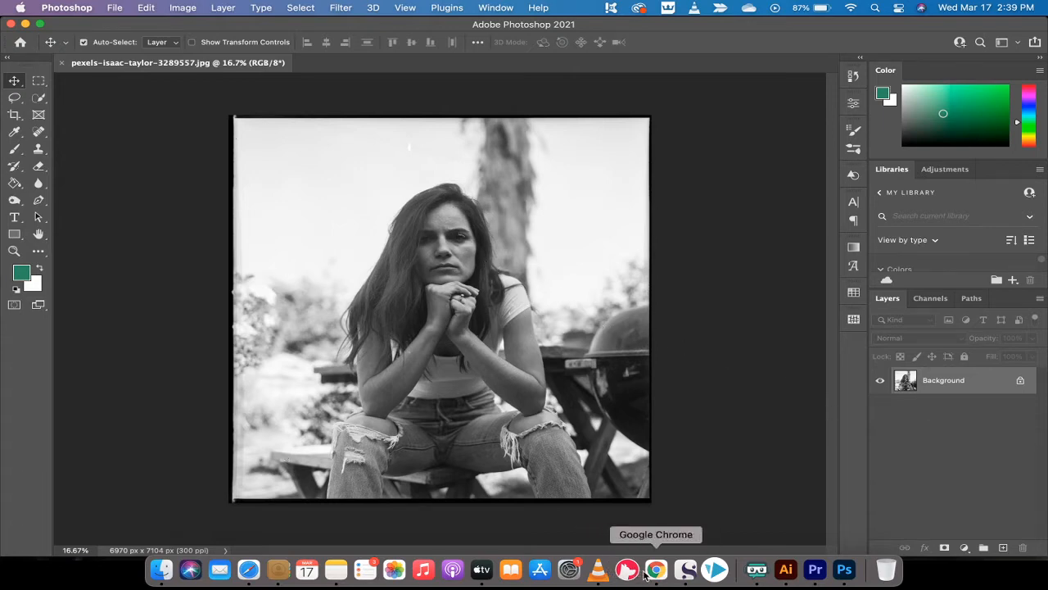
mouse_move(586, 360)
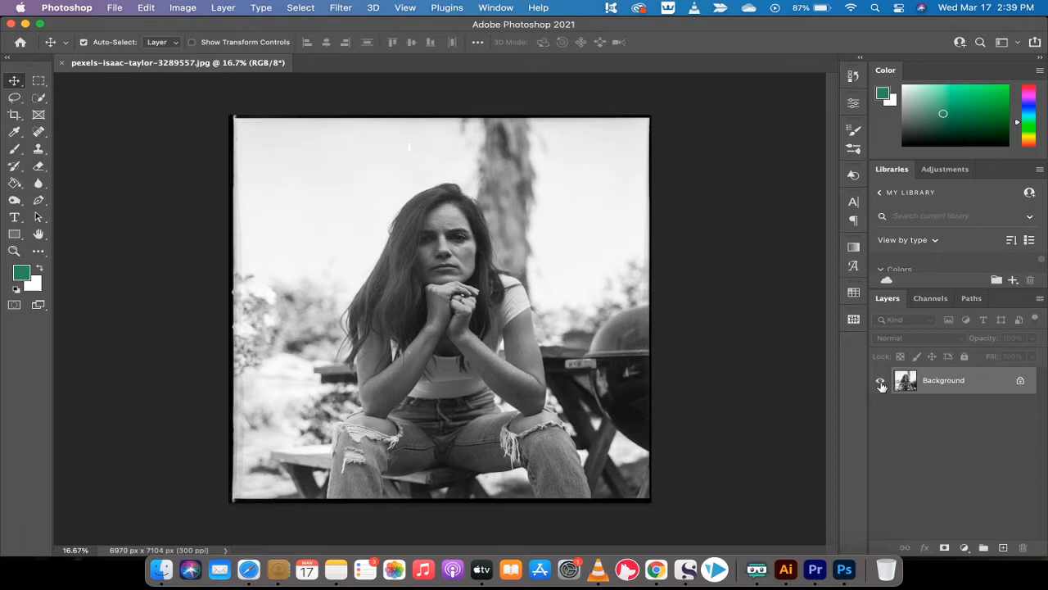
mouse_move(881, 379)
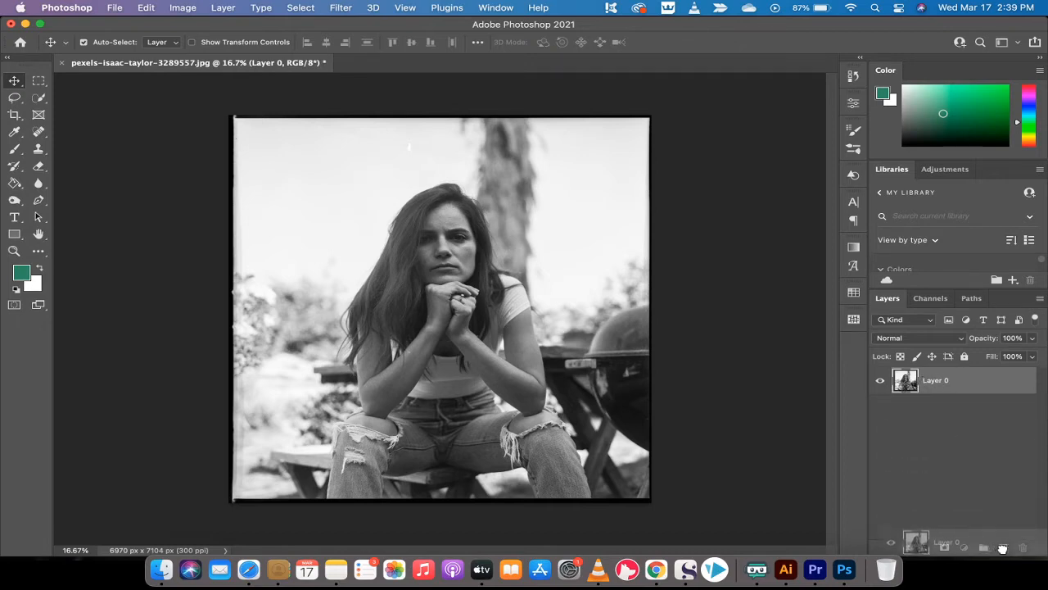
- Duplicate Layer 0 into Layer 0 copy and bring up its layer actions menu
key(cmd+j)
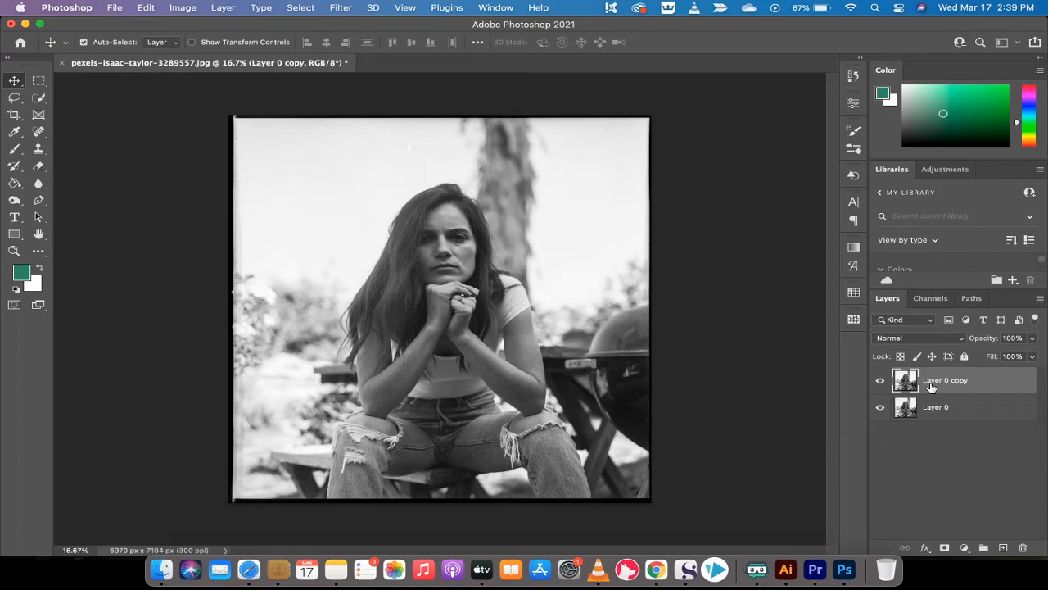
mouse_move(946, 379)
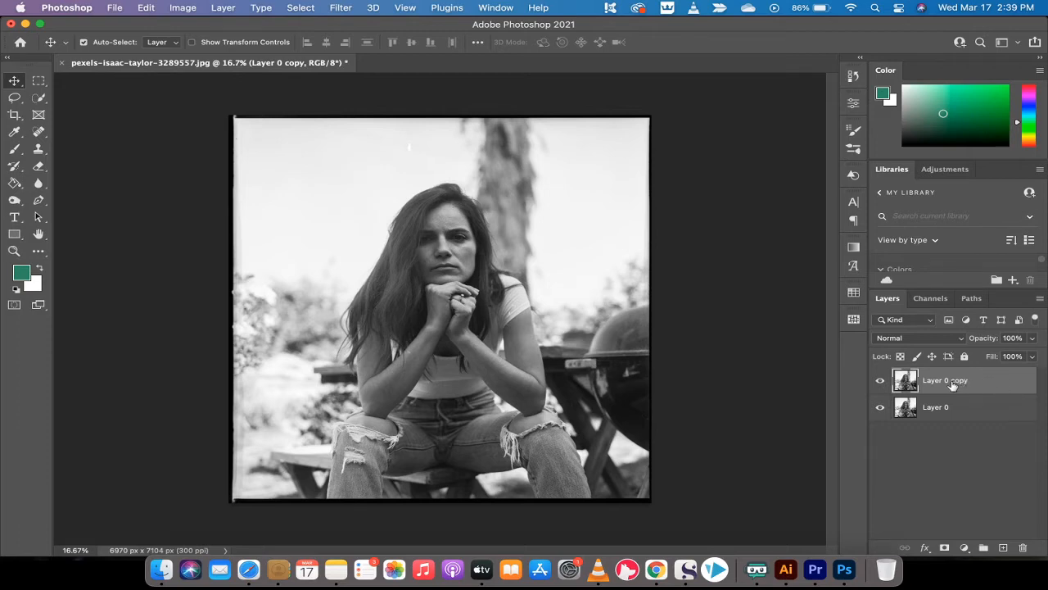
right_click(946, 380)
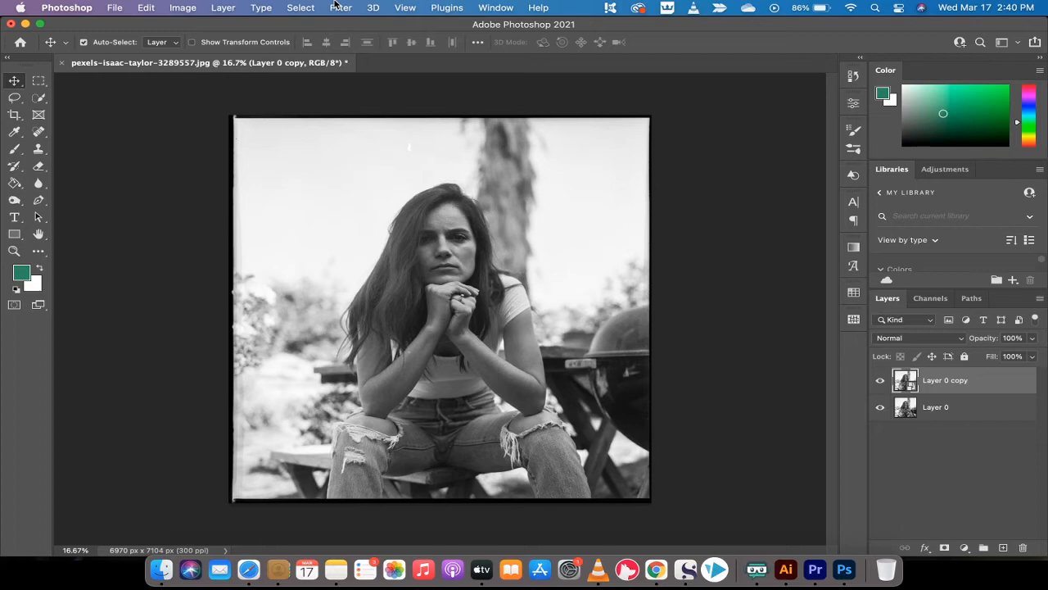
- Open Neural Filters, show the beta filter list, and switch on Colorize
click(341, 7)
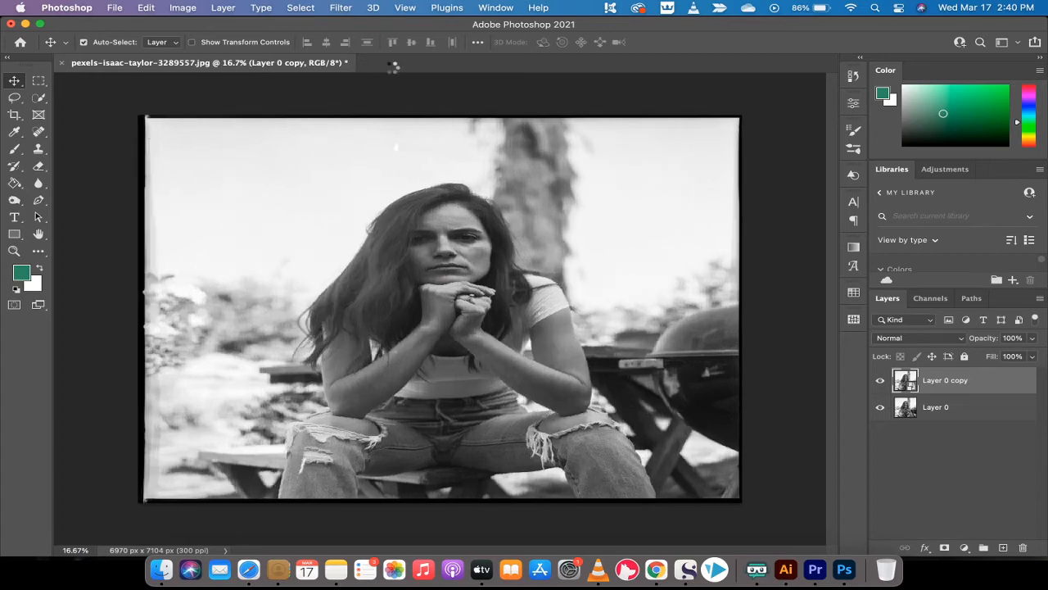
click(340, 8)
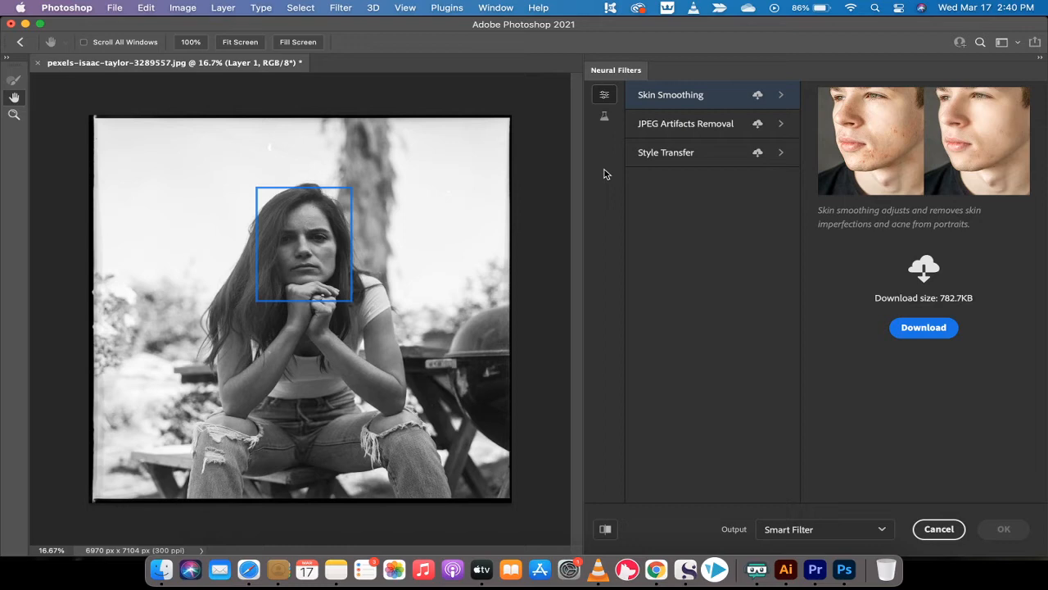
mouse_move(610, 175)
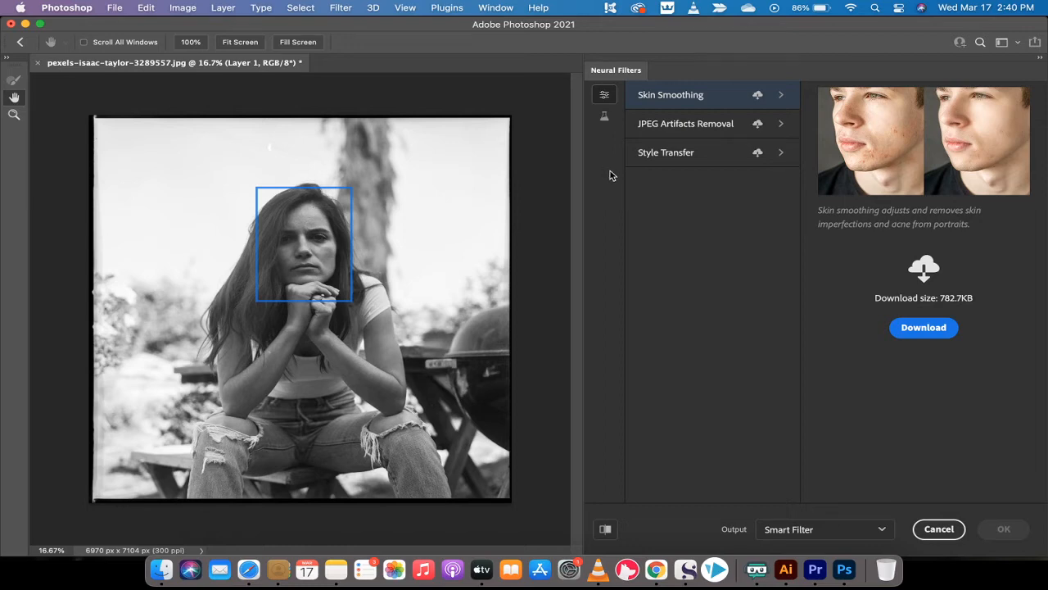
mouse_move(606, 117)
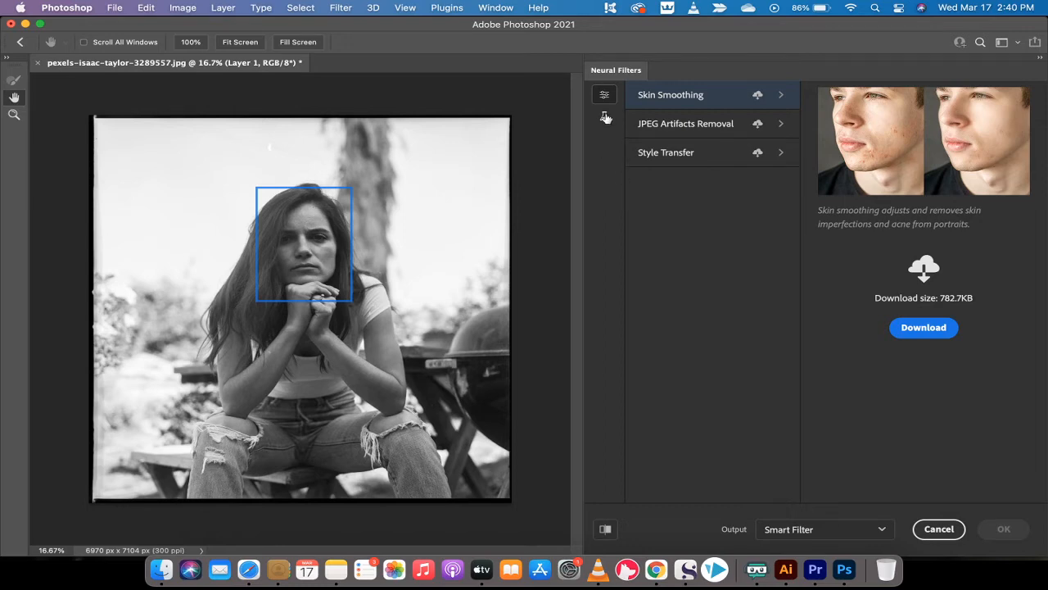
mouse_move(604, 117)
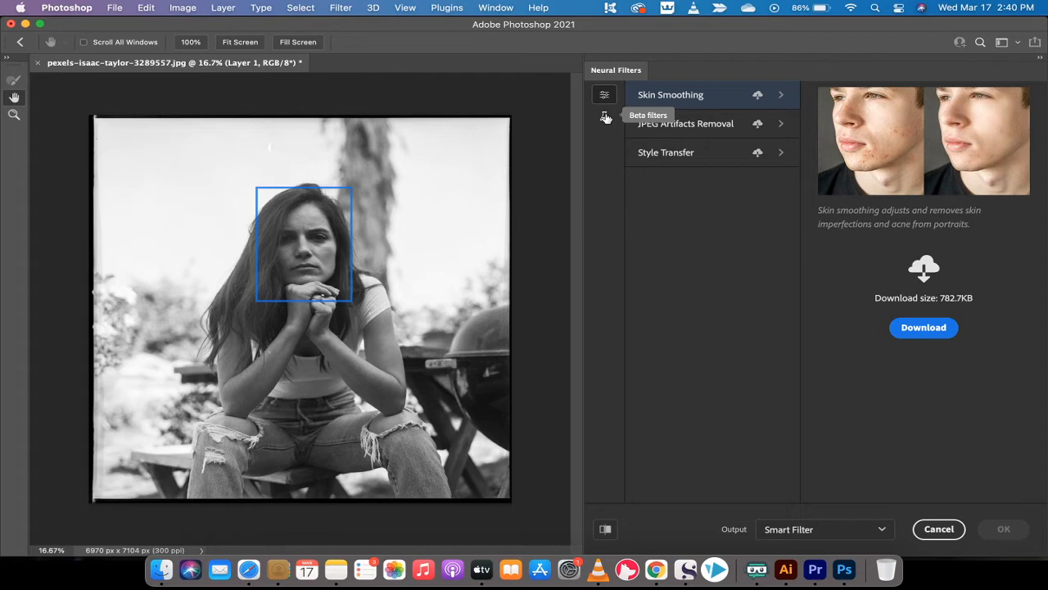
mouse_move(606, 118)
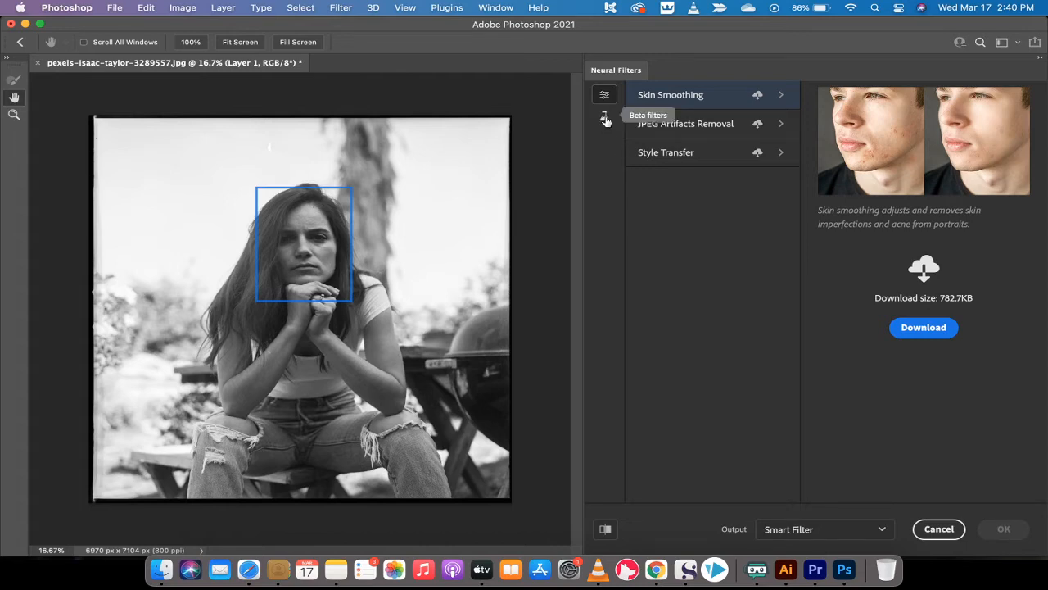
click(604, 117)
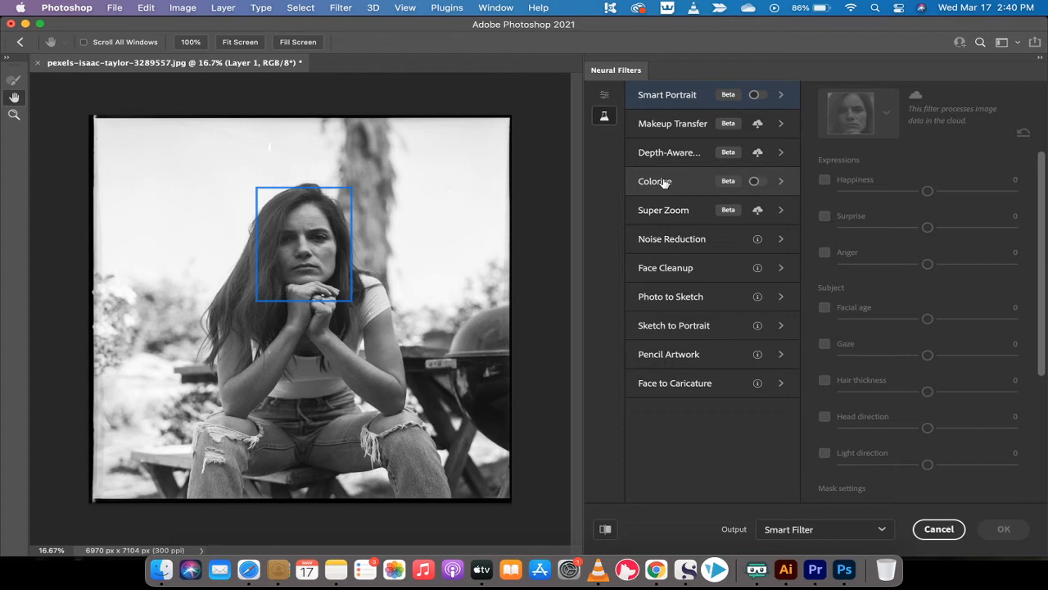
mouse_move(606, 199)
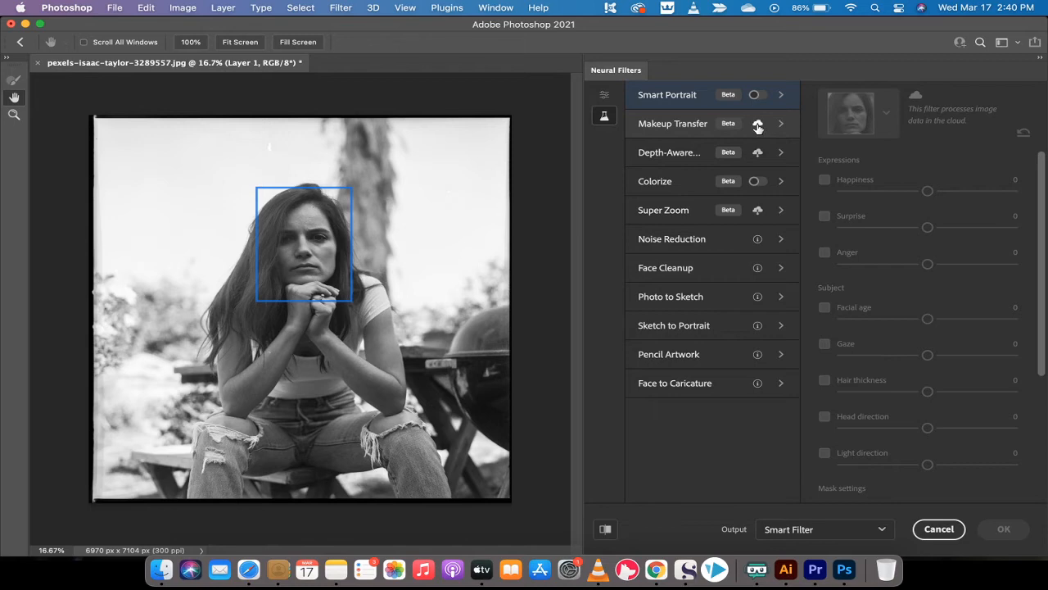
mouse_move(758, 124)
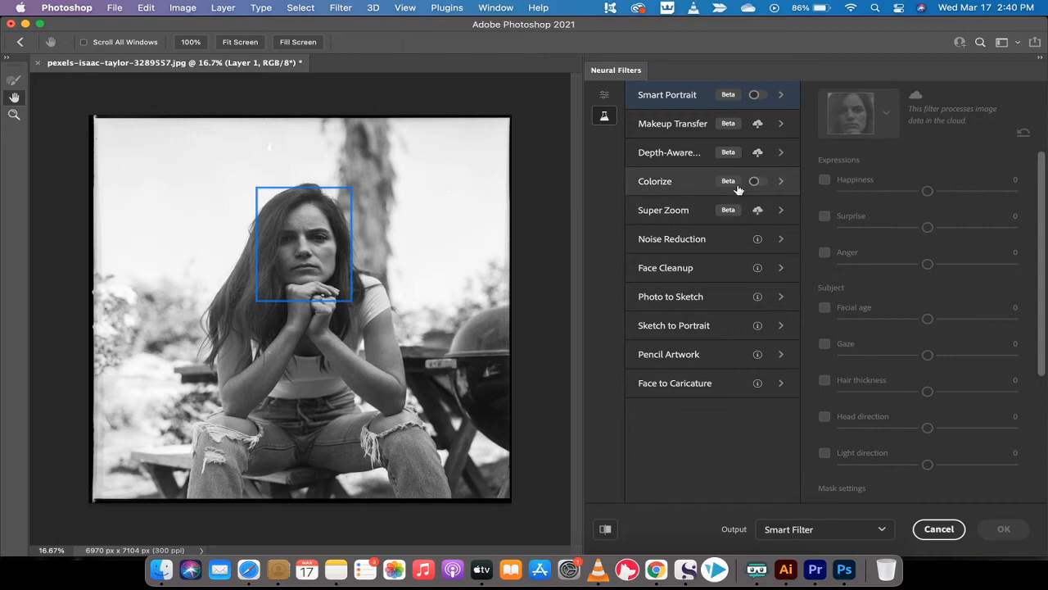
mouse_move(753, 181)
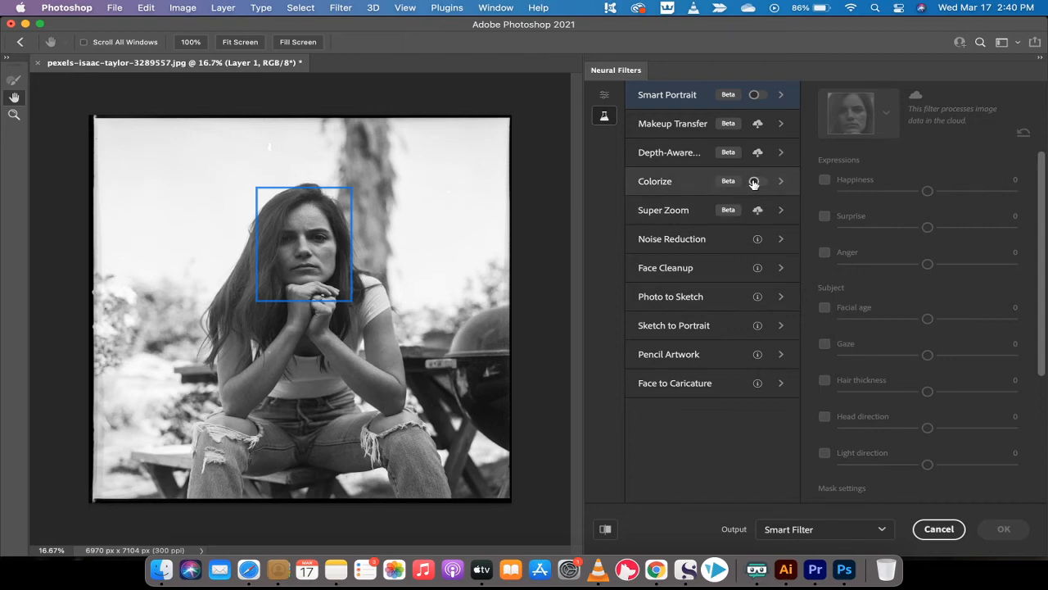
click(754, 181)
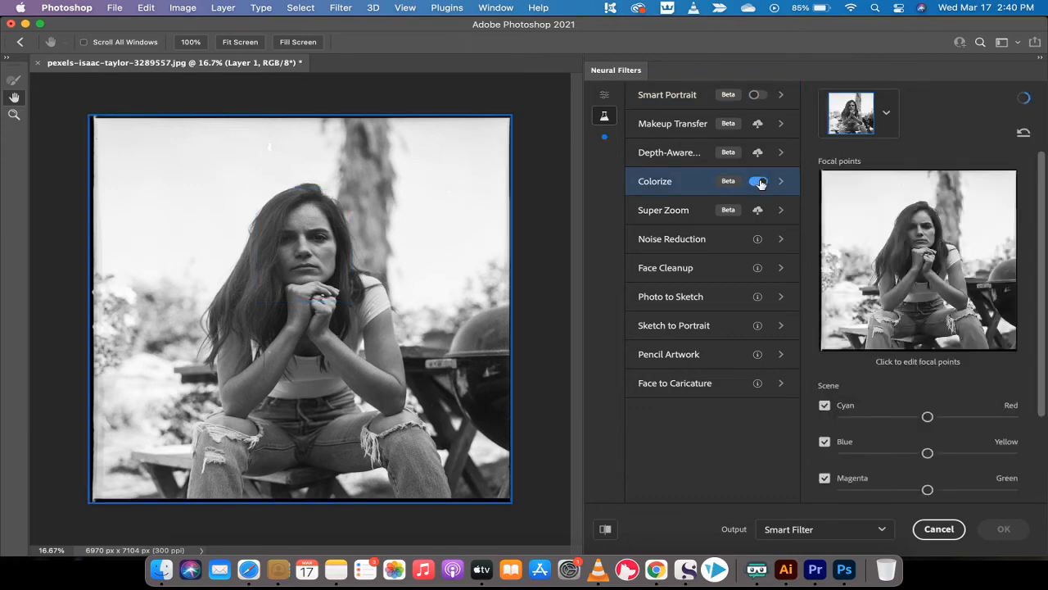
- Toggle Colorize and nudge the Magenta–Green slider slightly toward green
click(758, 180)
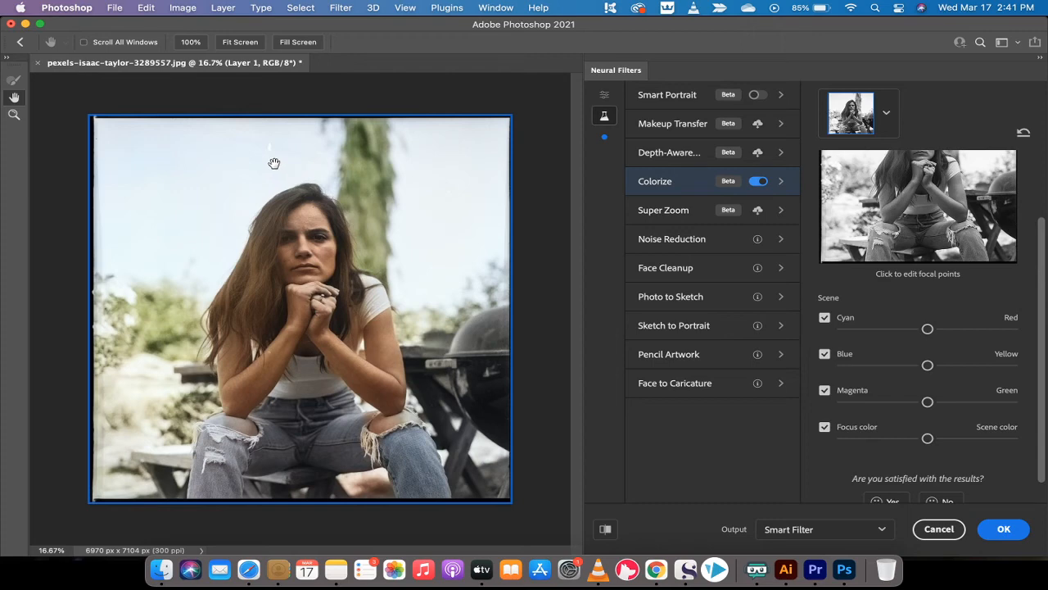
mouse_move(304, 242)
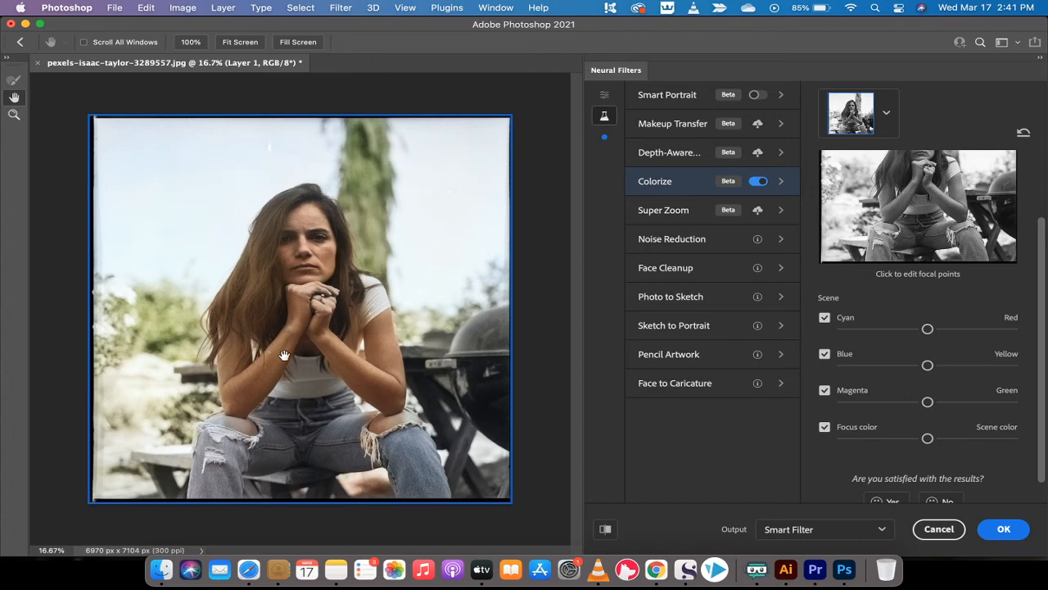
mouse_move(220, 423)
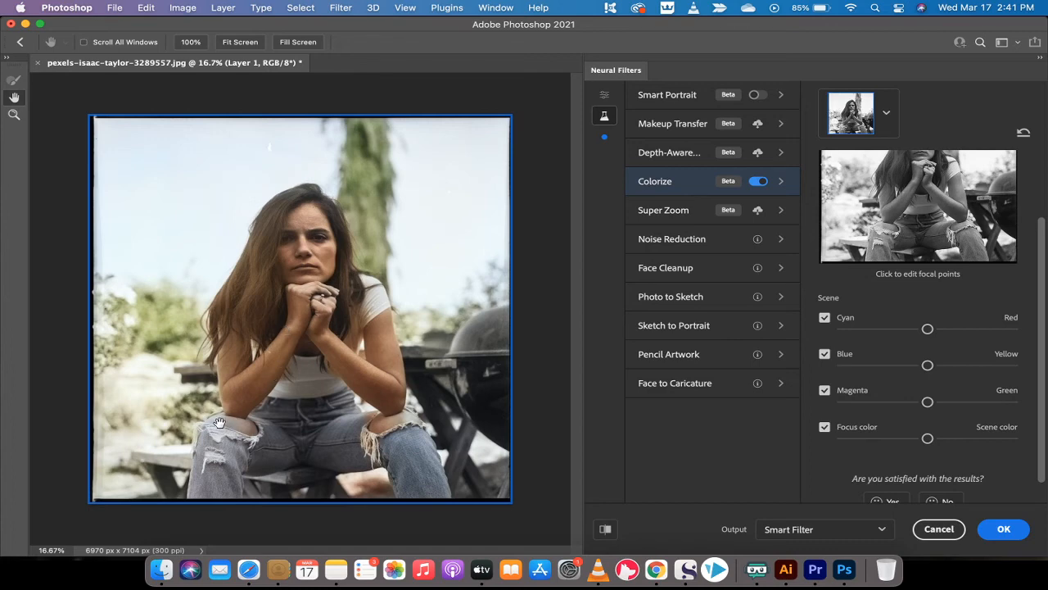
mouse_move(415, 425)
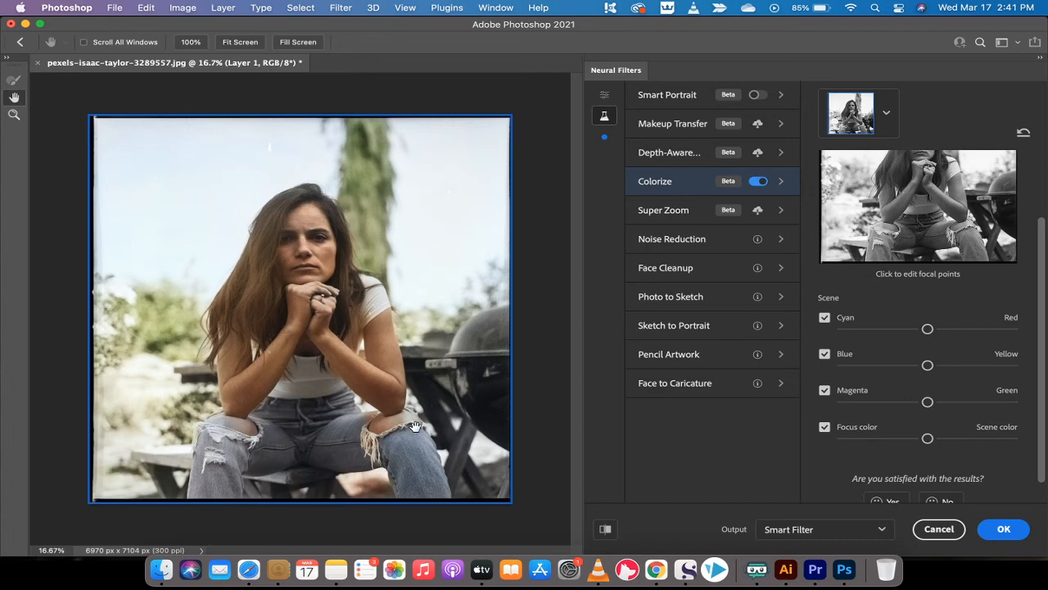
mouse_move(181, 355)
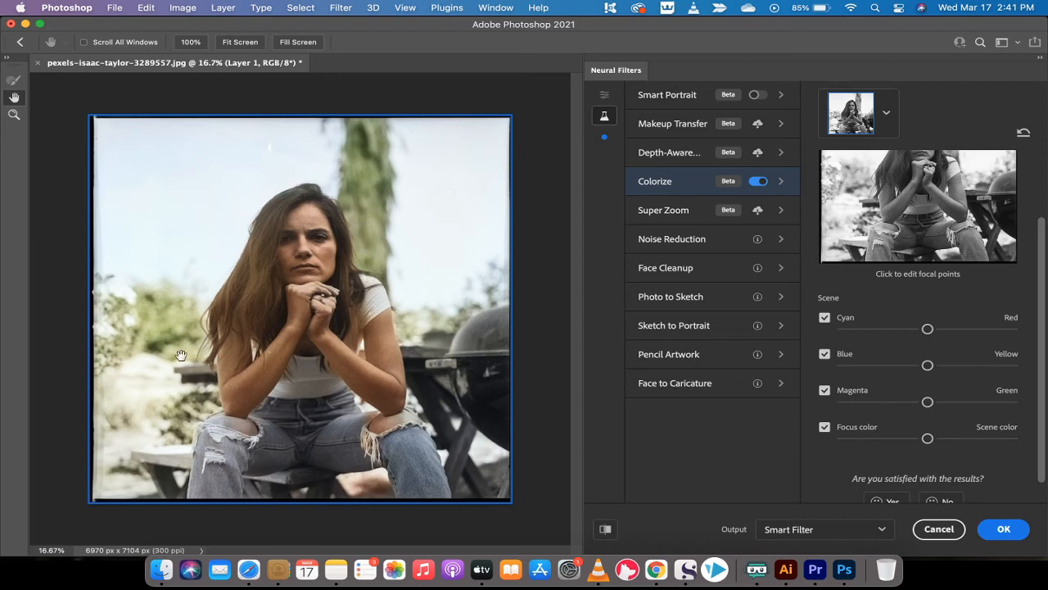
mouse_move(547, 370)
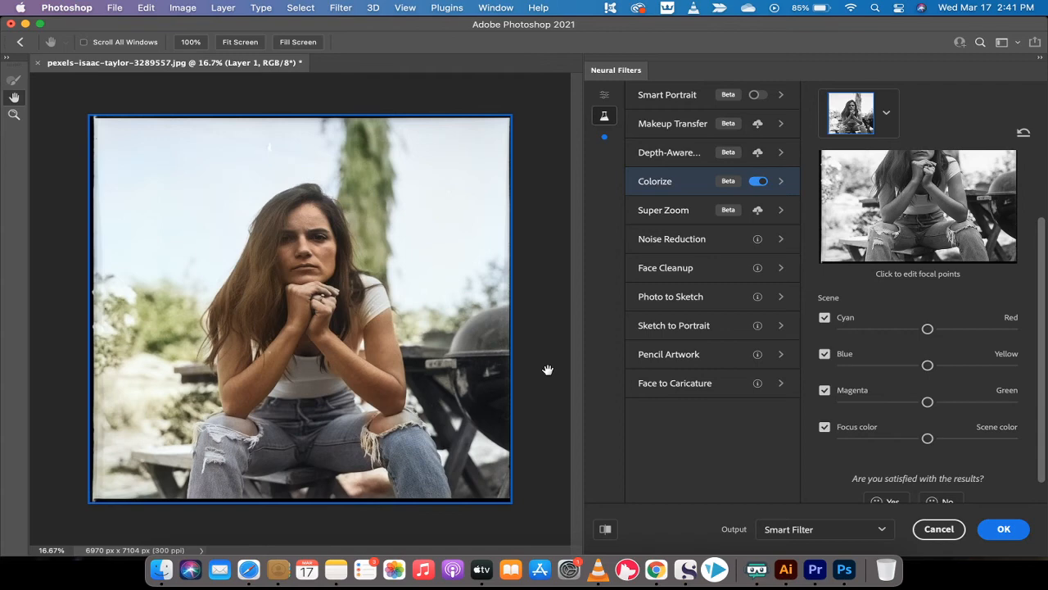
mouse_move(822, 460)
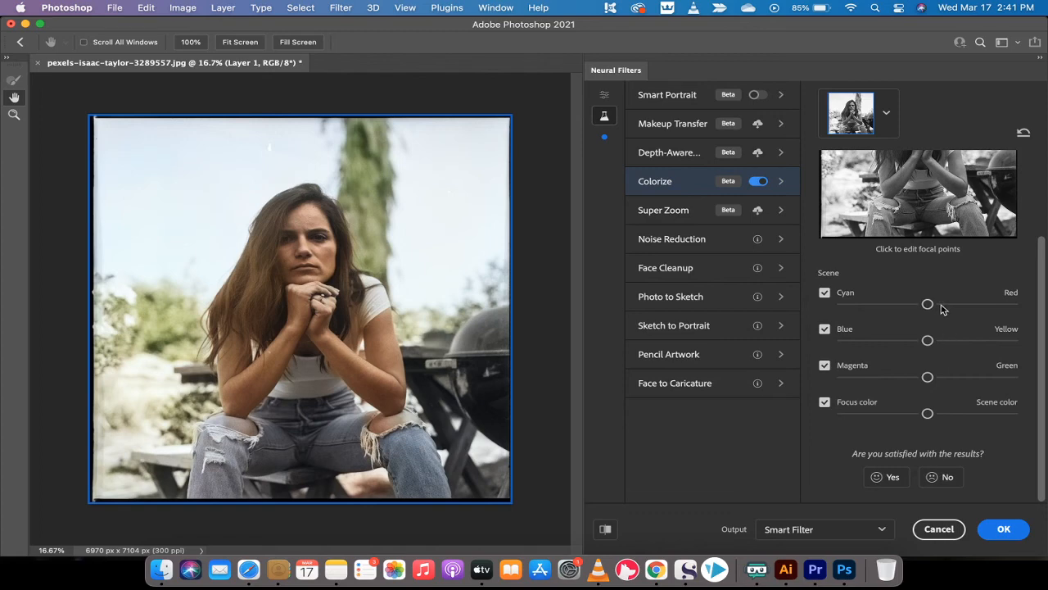
drag(927, 303, 923, 305)
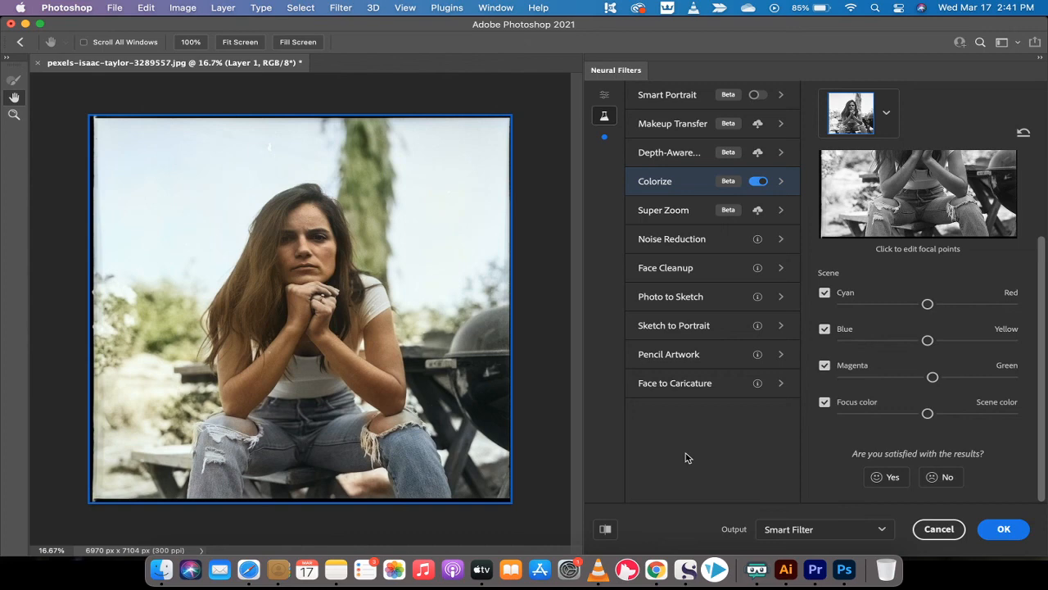
mouse_move(732, 461)
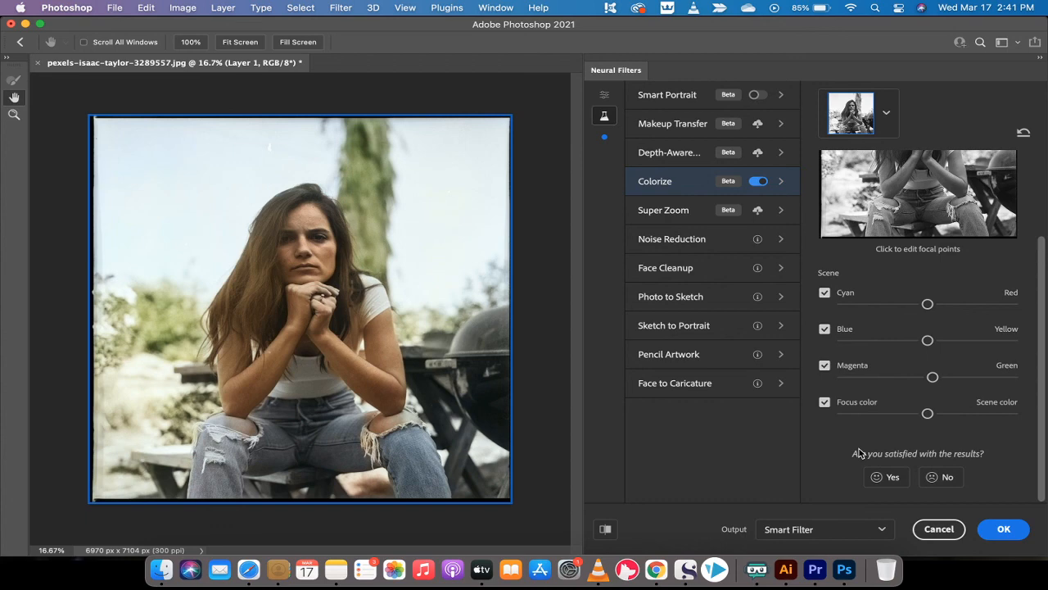
- Apply the Colorize result as a smart filter on Layer 0 copy
click(1003, 529)
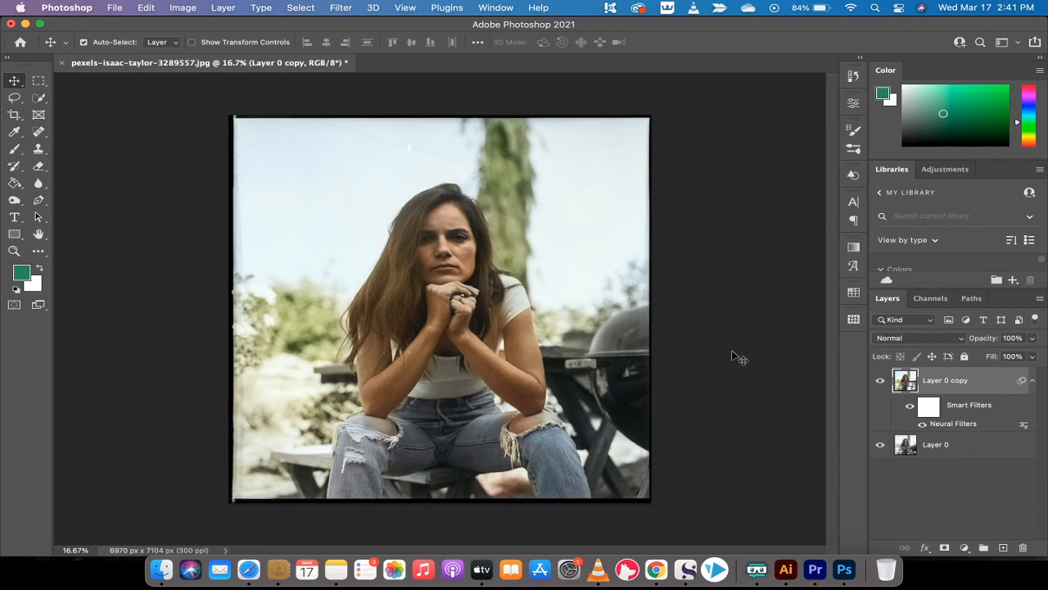
mouse_move(649, 58)
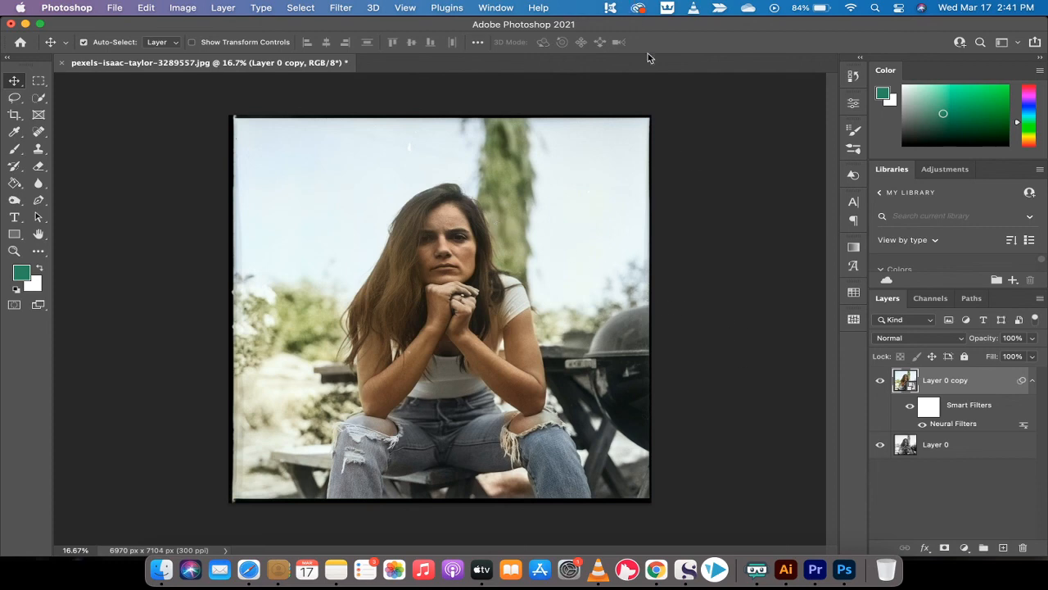